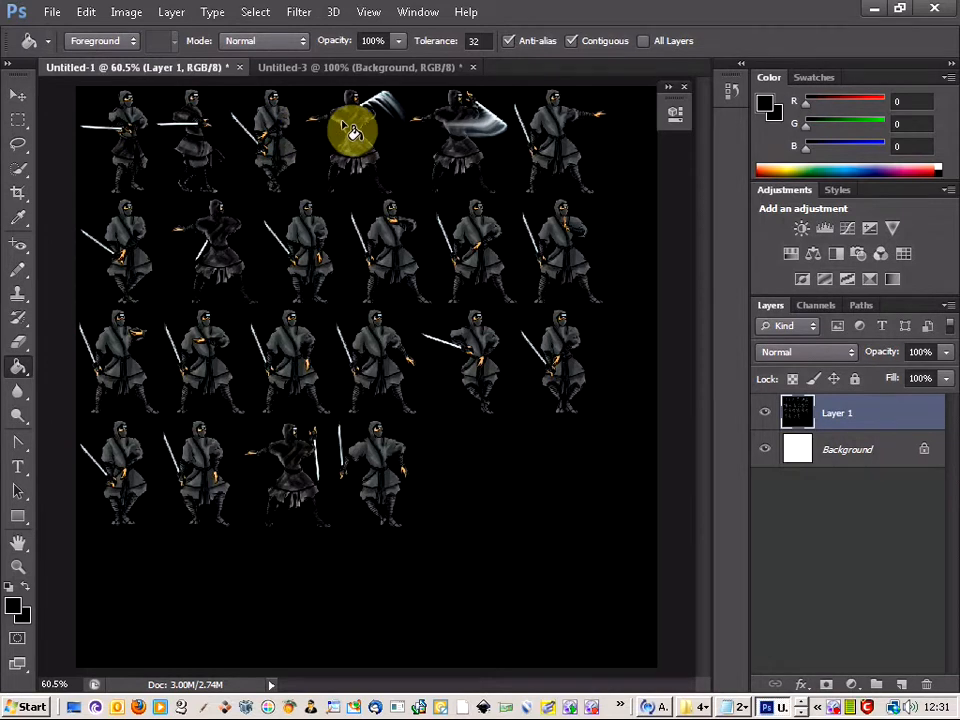
pyautogui.moveTo(160, 135)
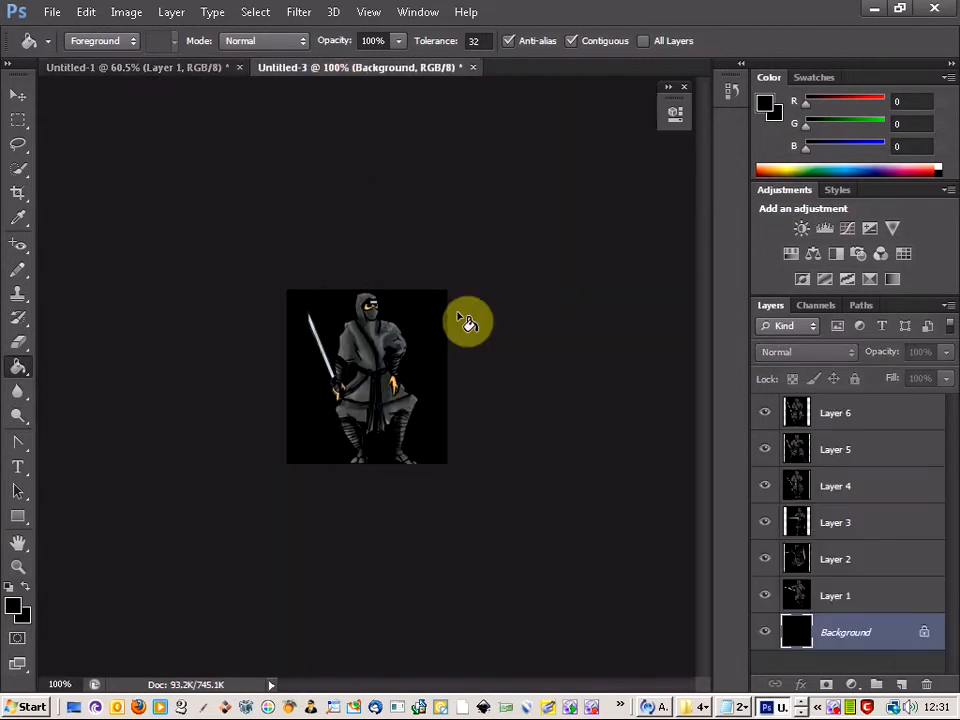
pyautogui.moveTo(863, 427)
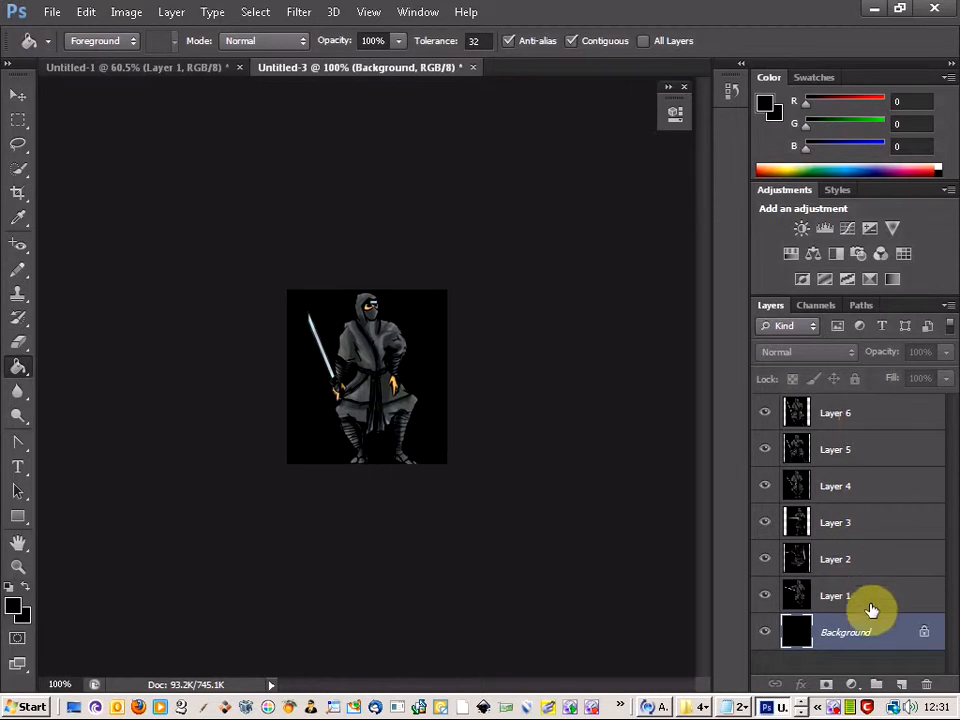
pyautogui.moveTo(875, 607)
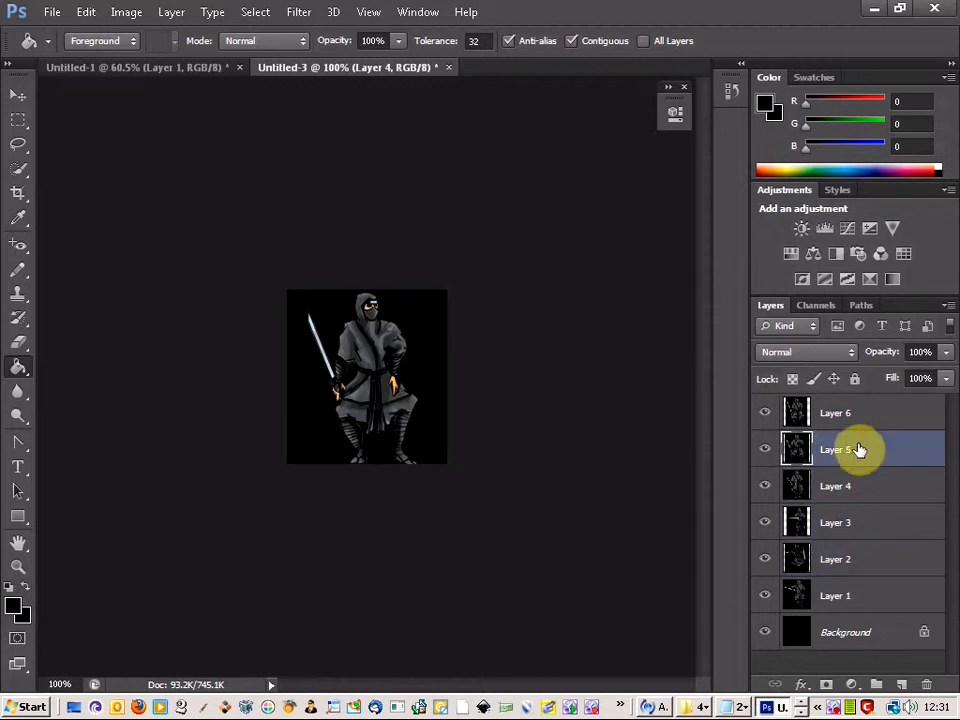
# Hide Layer 4 and Layer 6 so only the Layer 5 pose remains visible.
pyautogui.click(835, 486)
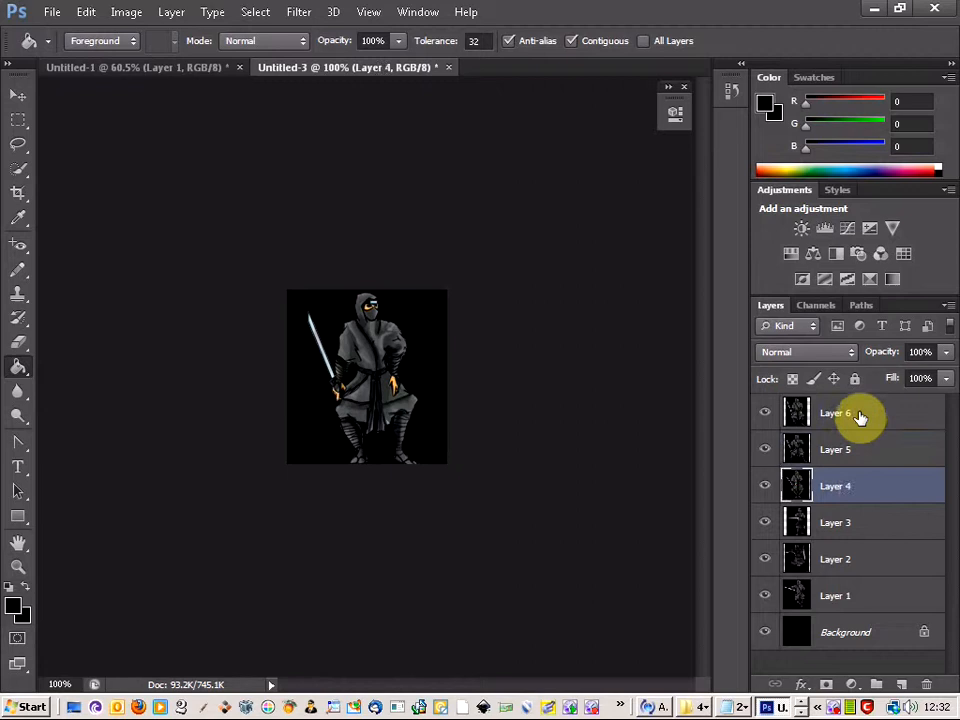
pyautogui.click(835, 412)
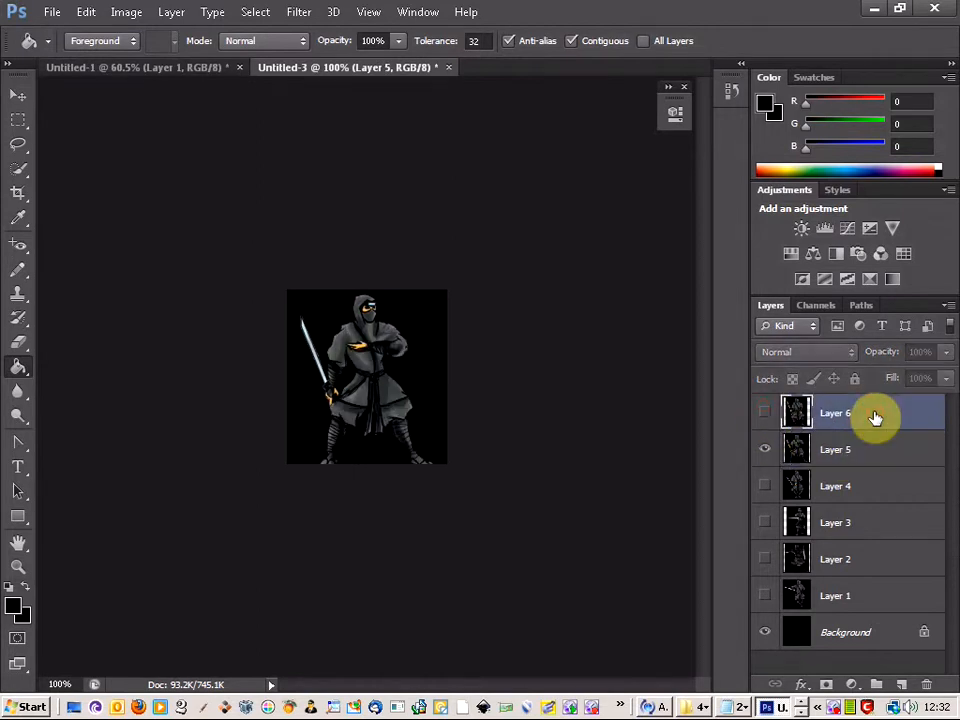
# Show Layer 6 again and shift its ninja to line up with Layer 5's pose.
pyautogui.click(835, 449)
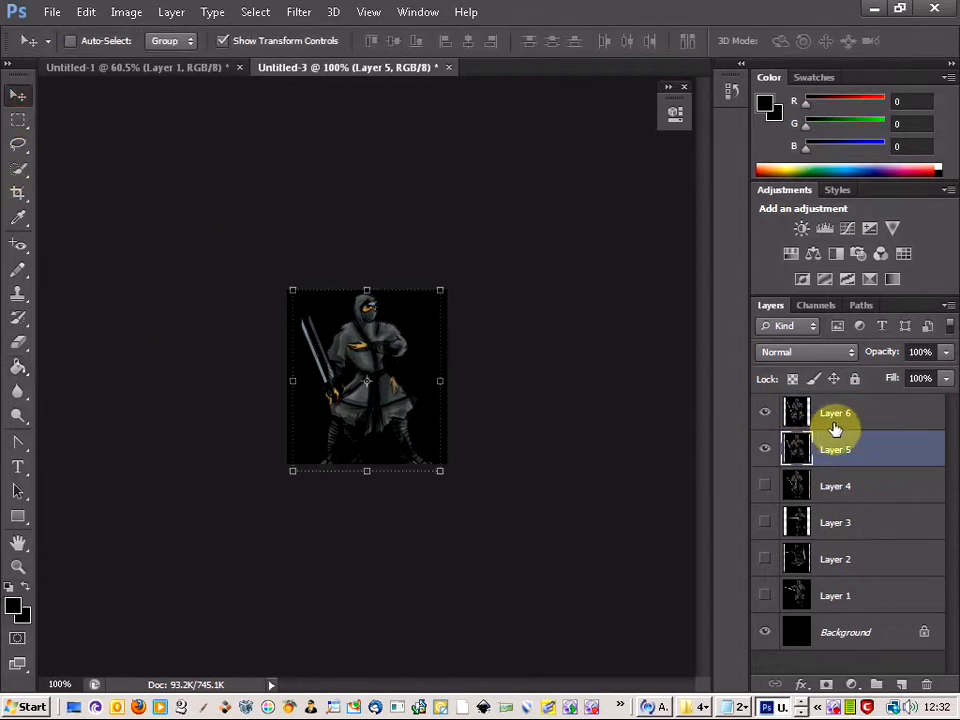
pyautogui.click(835, 412)
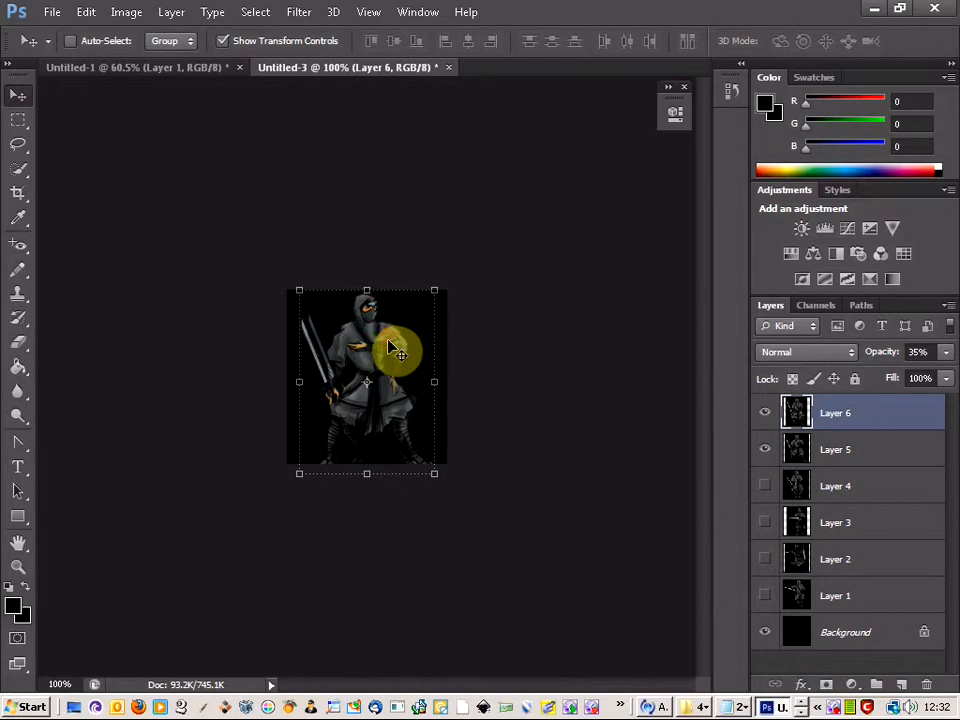
pyautogui.moveTo(390, 345); pyautogui.dragTo(365, 362)
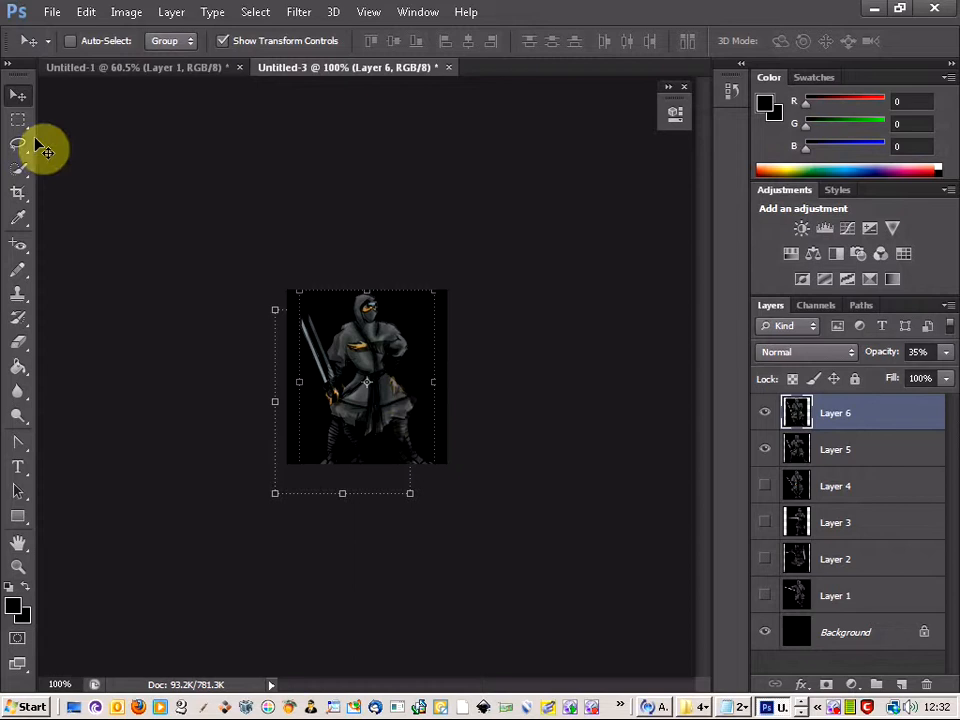
pyautogui.moveTo(390, 345)
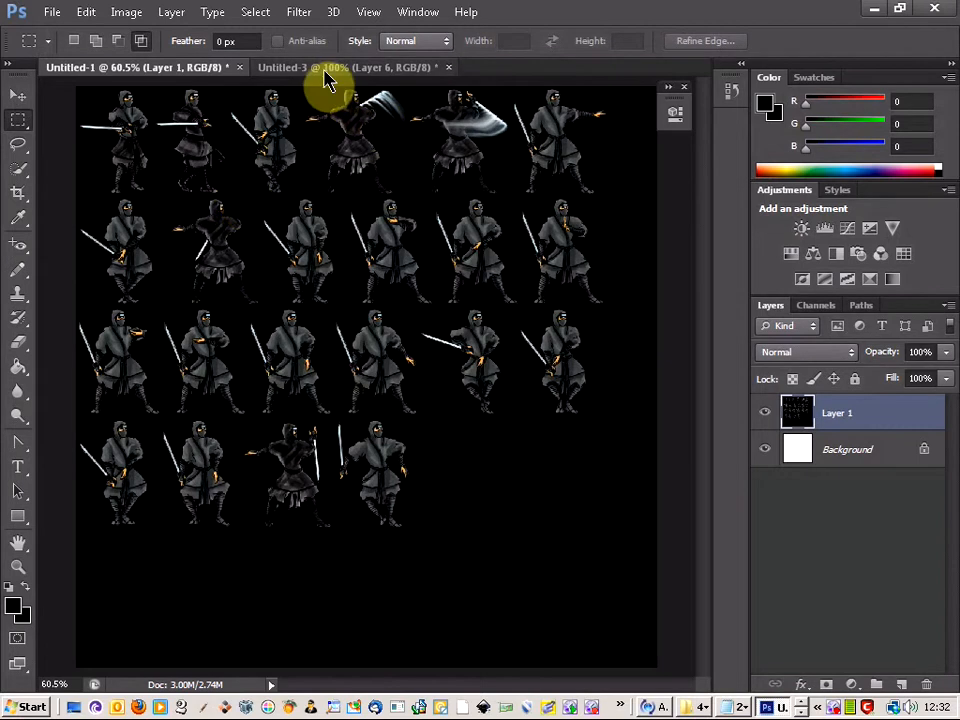
# Return to the ninja layers document and open the Timeline panel from the Window menu.
pyautogui.click(350, 67)
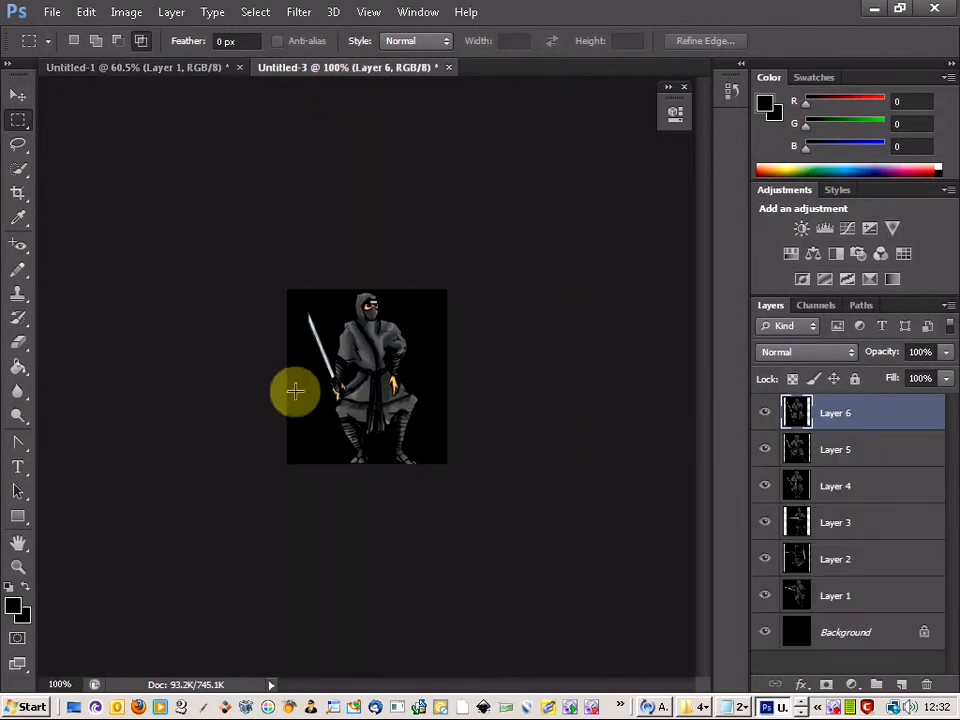
pyautogui.click(417, 12)
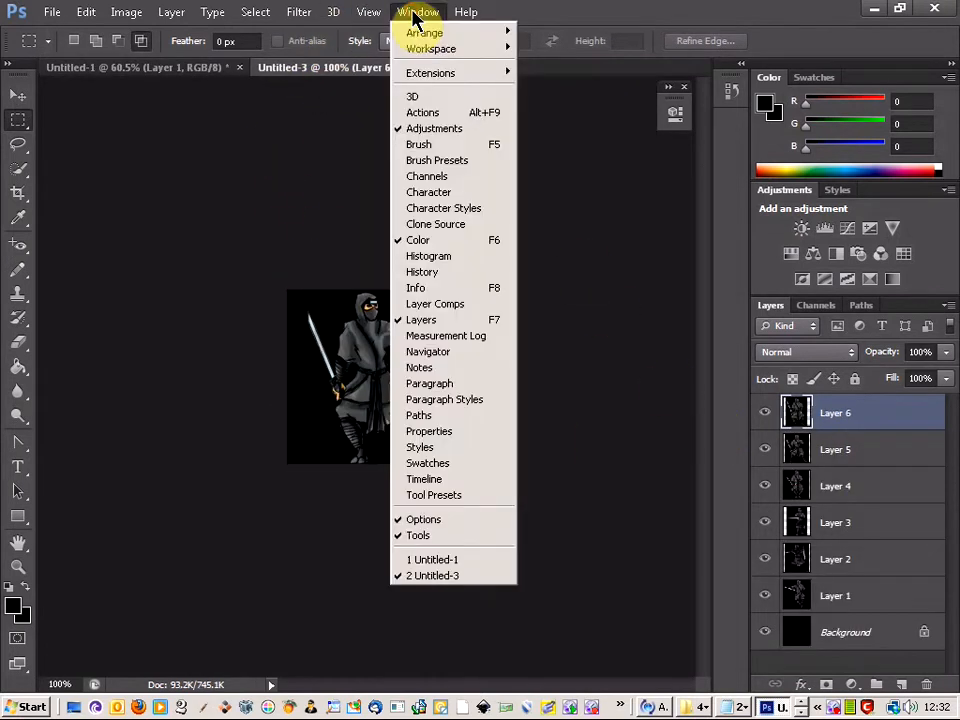
pyautogui.moveTo(428, 462)
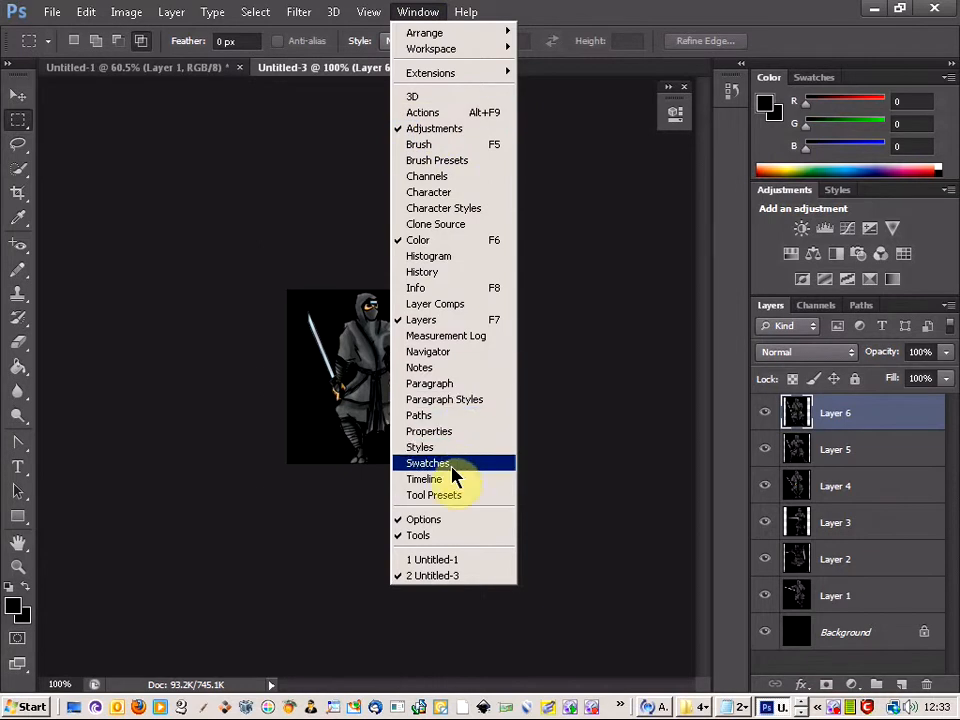
pyautogui.click(424, 479)
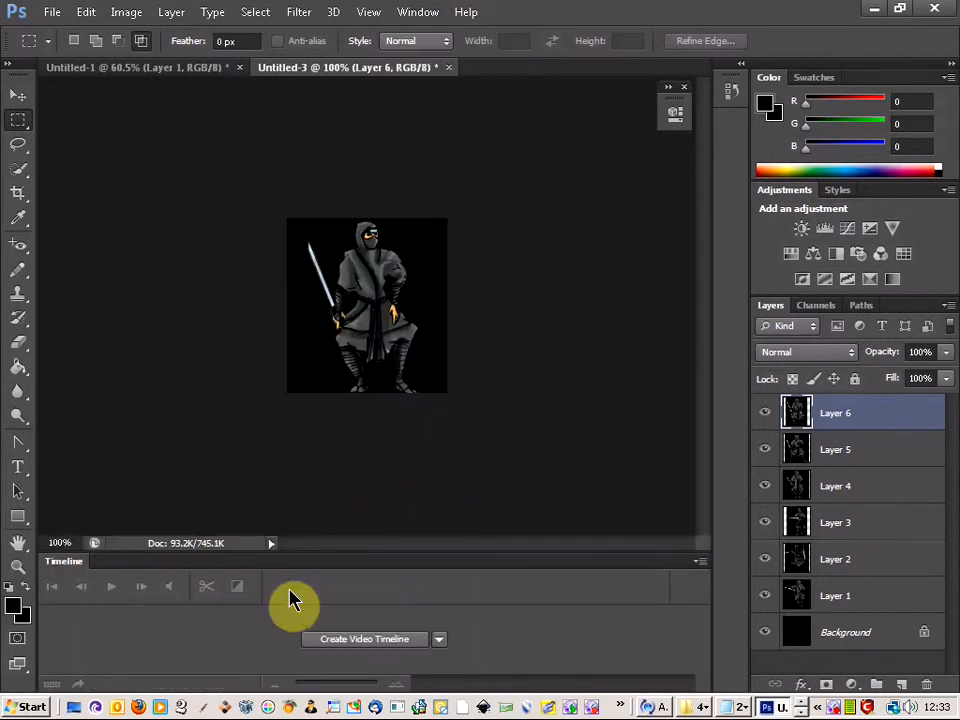
pyautogui.moveTo(365, 640)
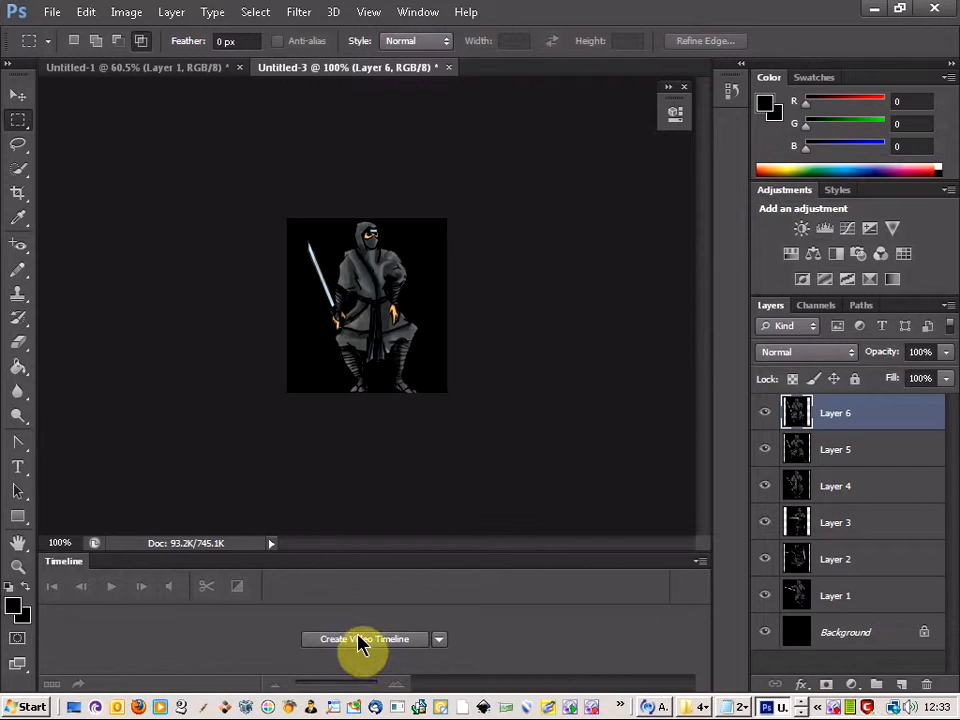
# Create a video timeline from the document's six ninja layers.
pyautogui.click(363, 639)
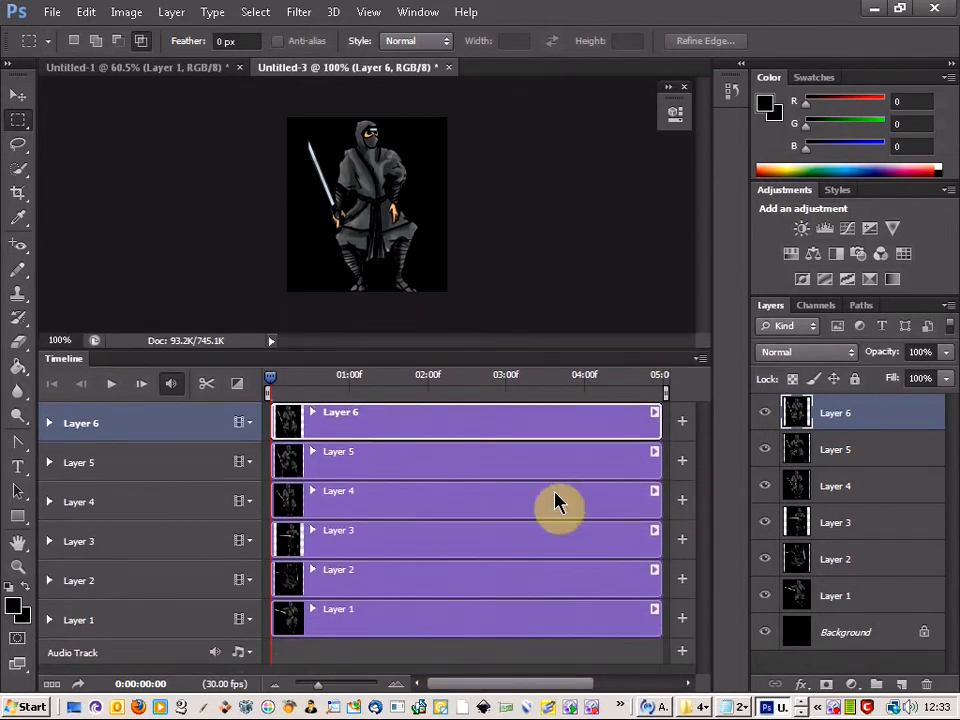
pyautogui.moveTo(477, 405)
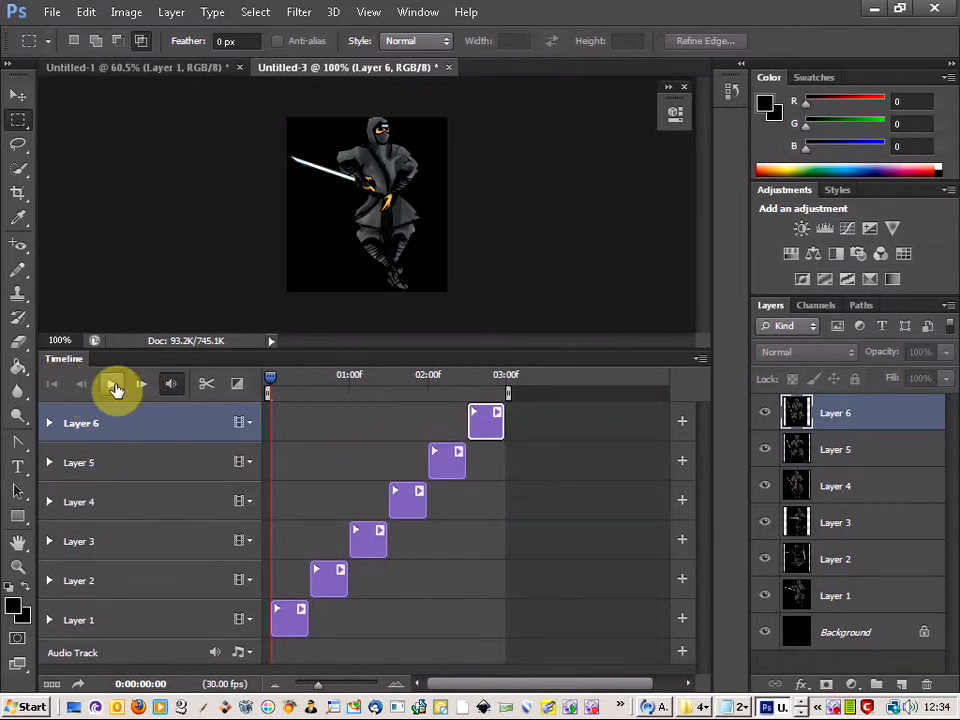
# Play and stop the timeline preview to check the staggered ninja clips.
pyautogui.click(114, 384)
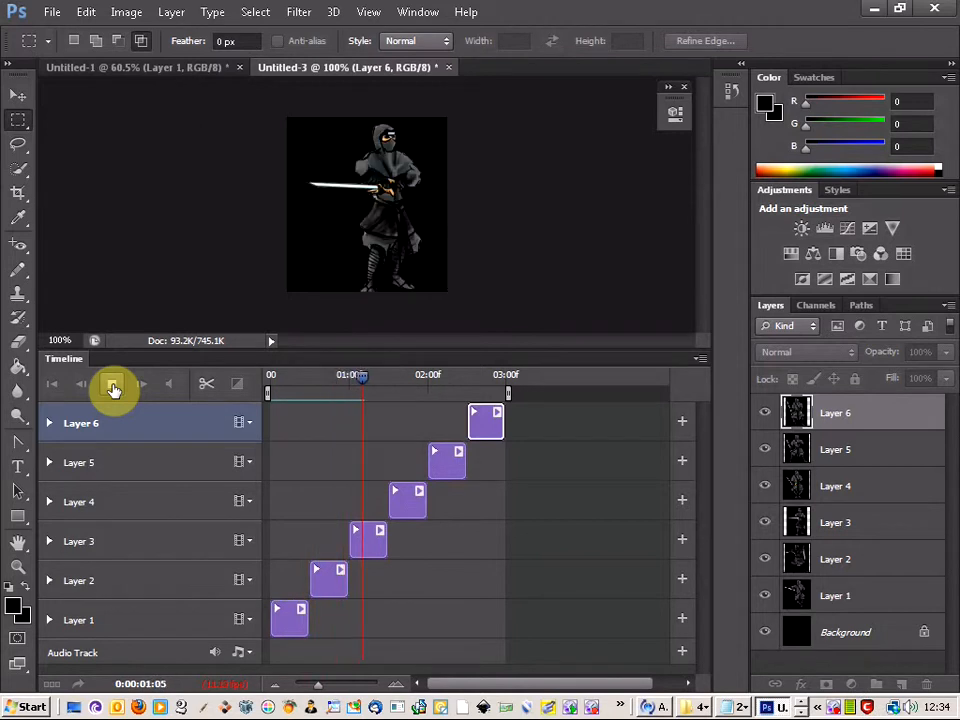
pyautogui.click(112, 383)
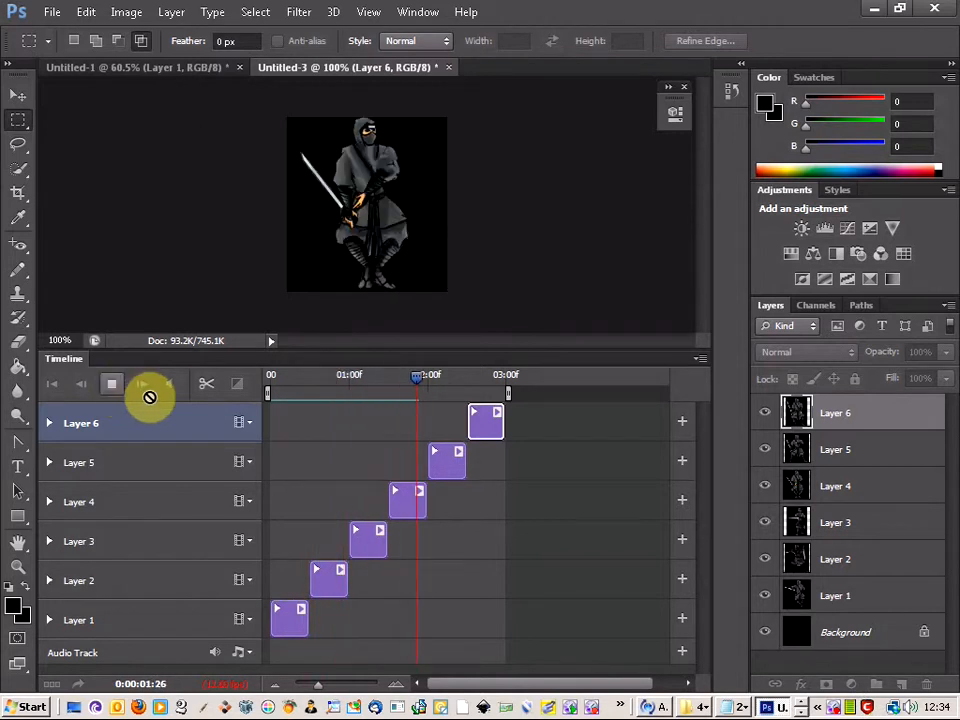
pyautogui.click(112, 383)
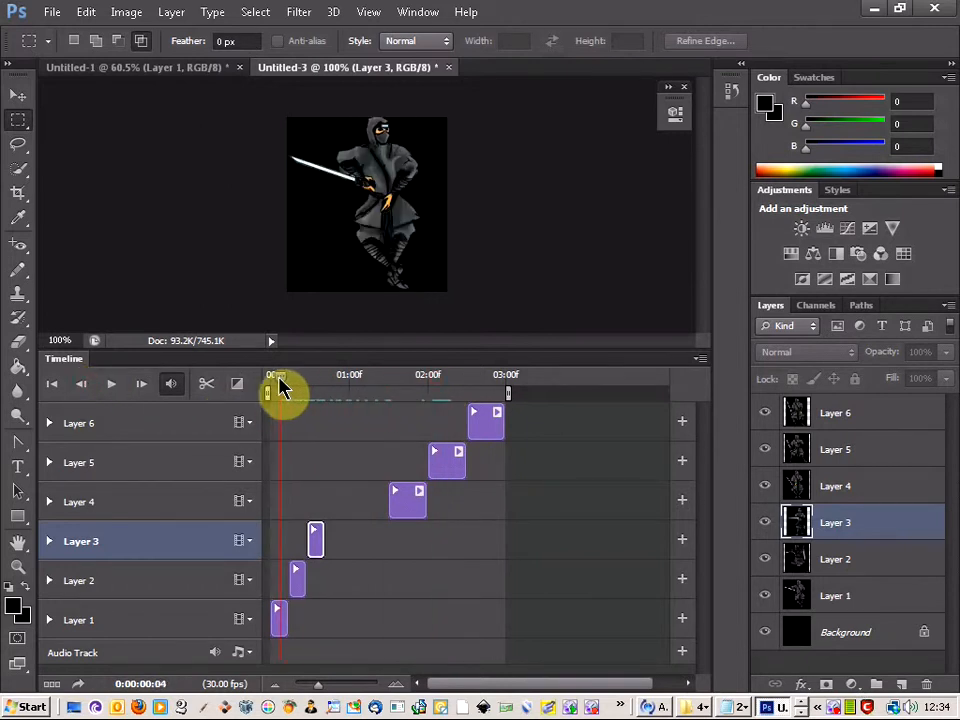
# Preview the animation from the start, then move Layer 6's clip to follow Layer 5's.
pyautogui.click(111, 383)
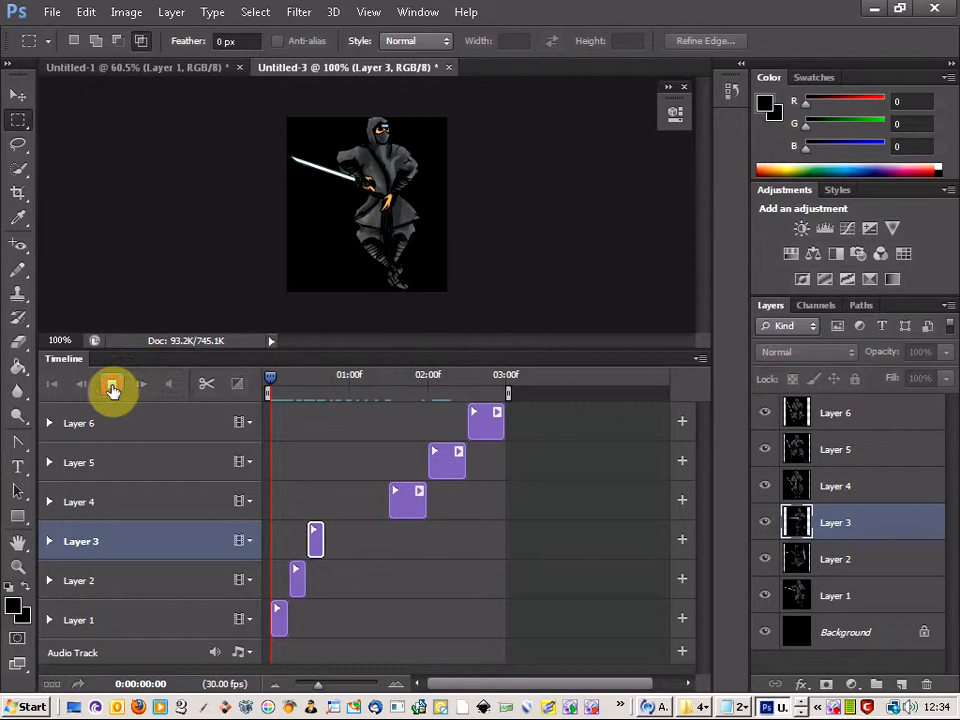
pyautogui.click(113, 388)
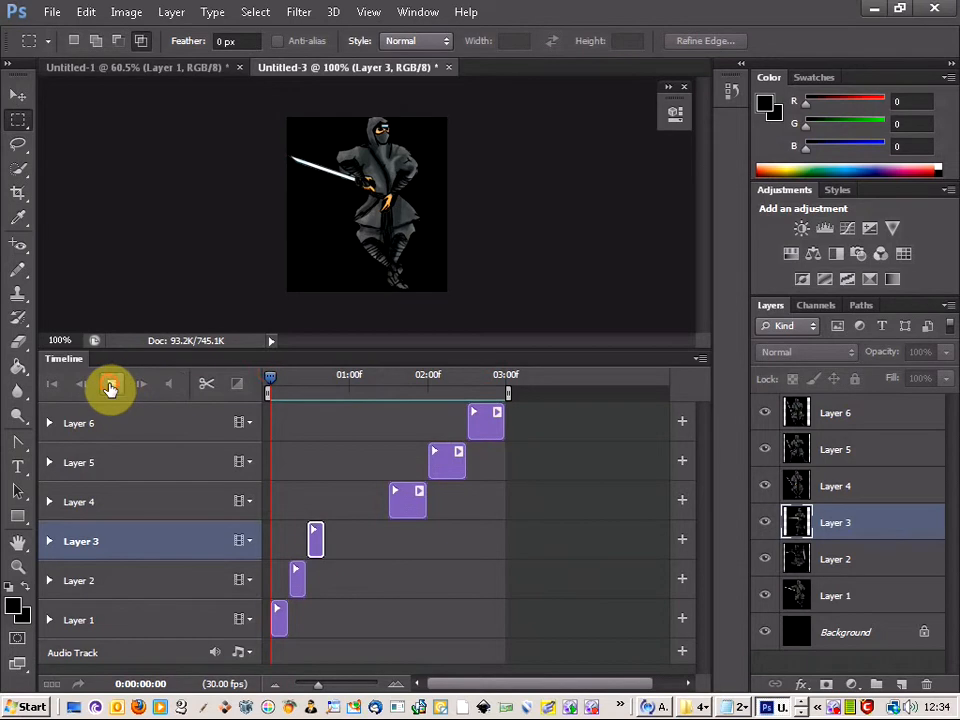
pyautogui.click(113, 385)
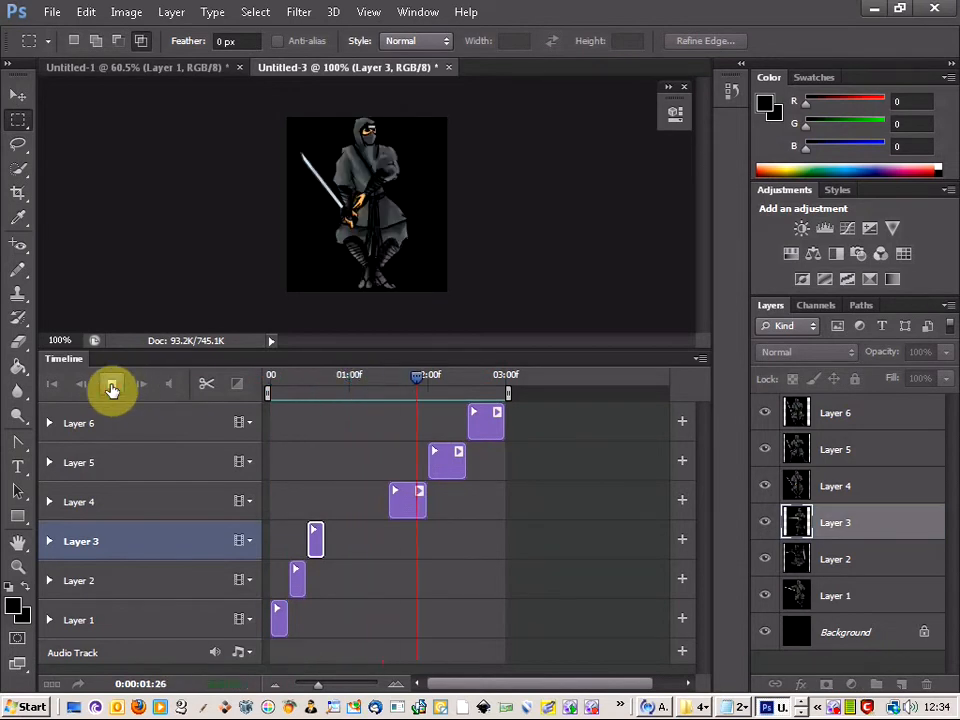
pyautogui.click(111, 383)
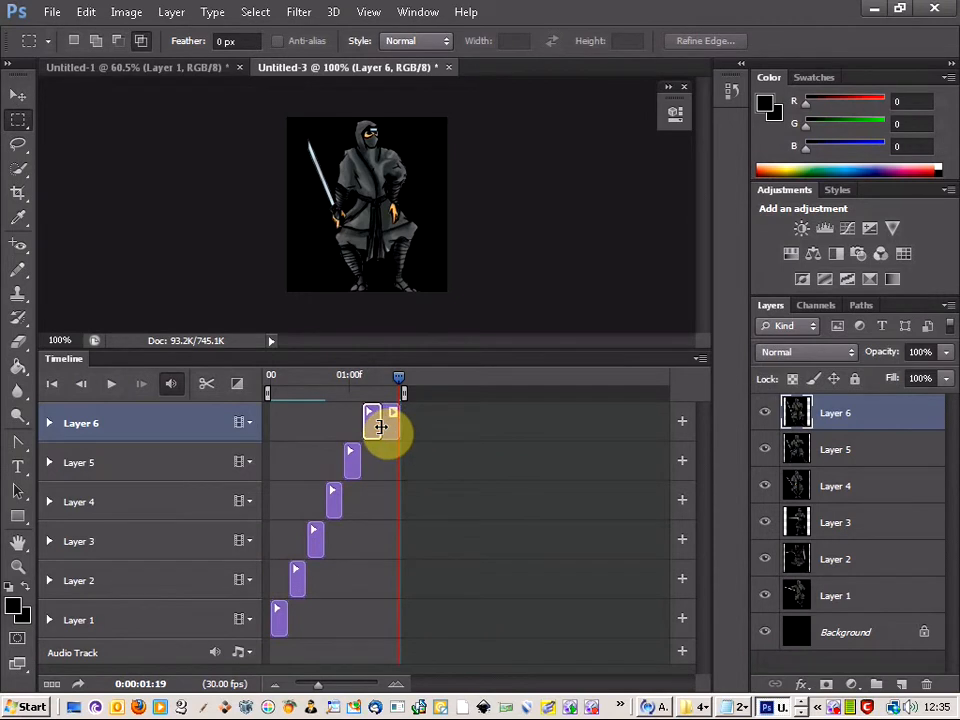
pyautogui.moveTo(400, 375); pyautogui.dragTo(378, 375)
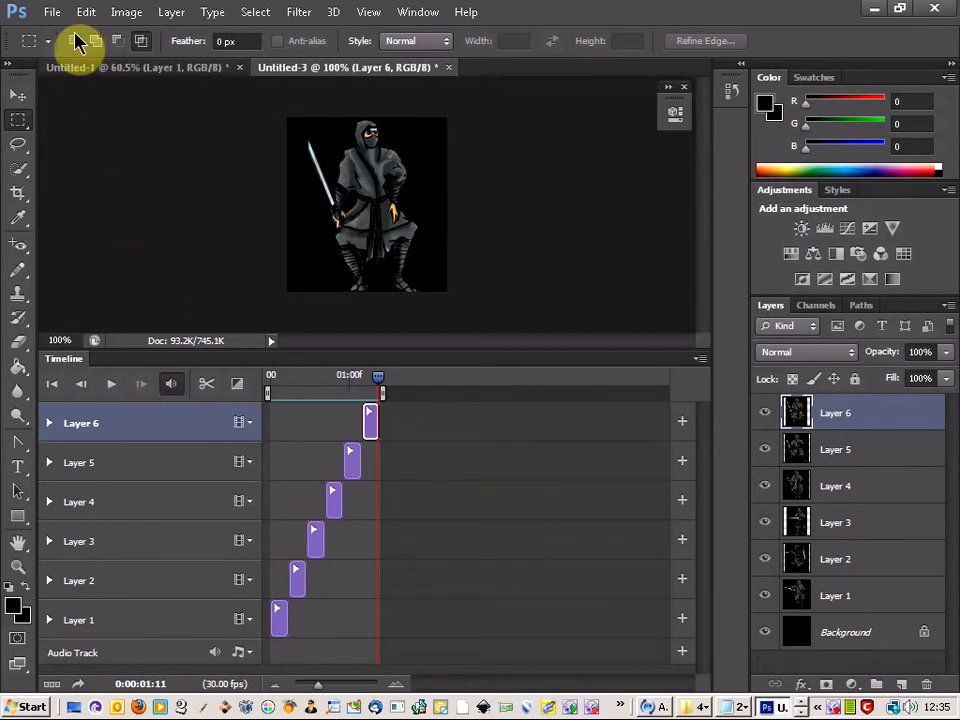
# Export through Save for Web as a GIF looping Forever, named ninja.
pyautogui.click(51, 12)
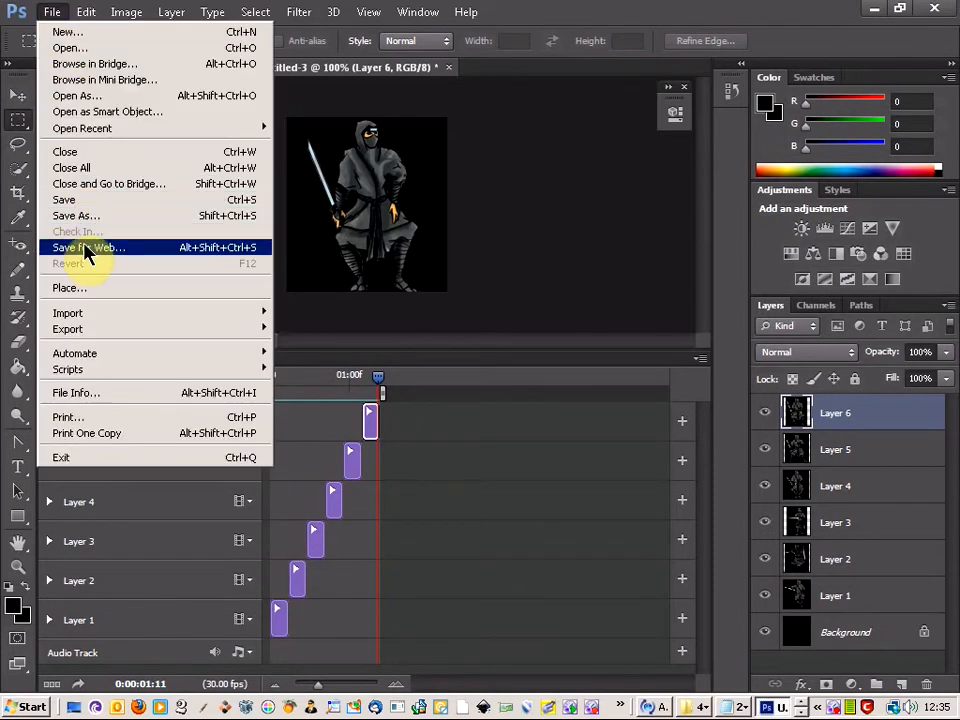
pyautogui.click(87, 247)
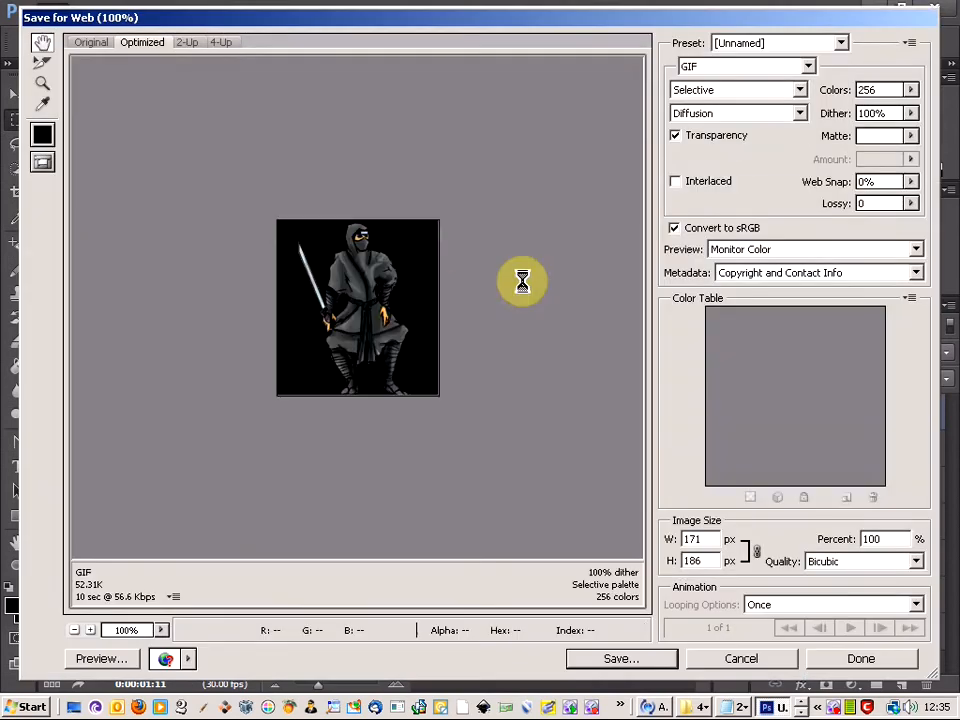
pyautogui.click(745, 66)
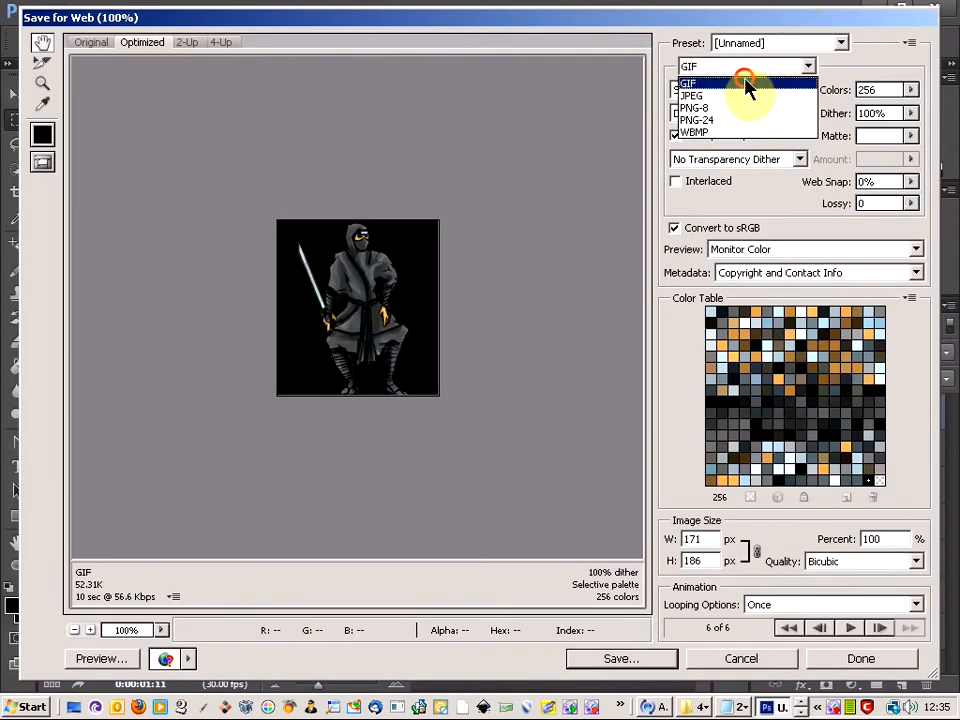
pyautogui.click(688, 83)
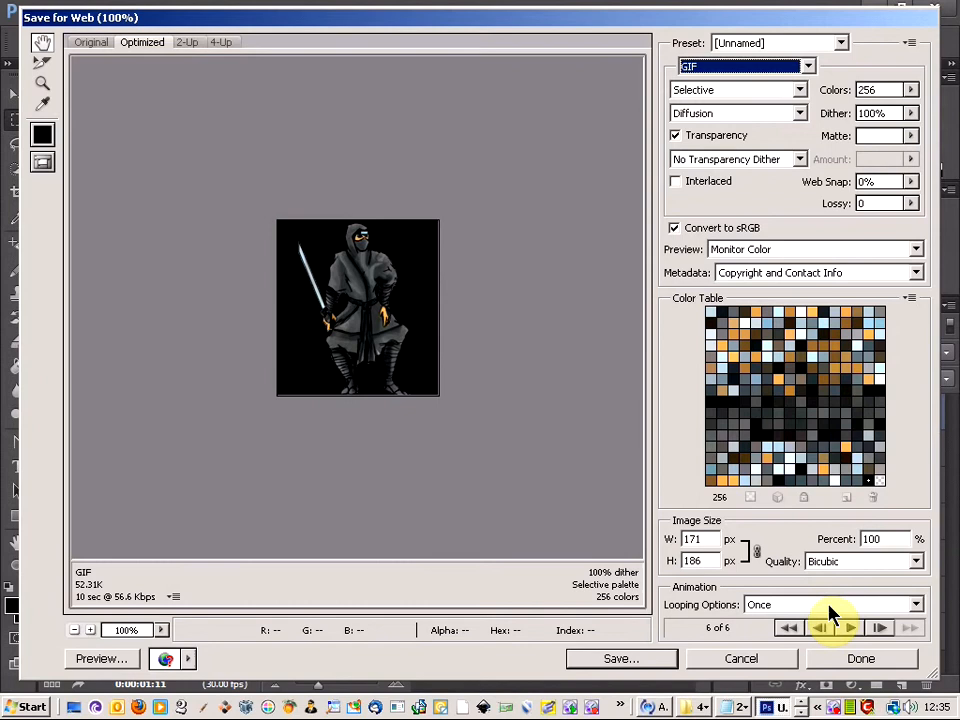
pyautogui.click(913, 604)
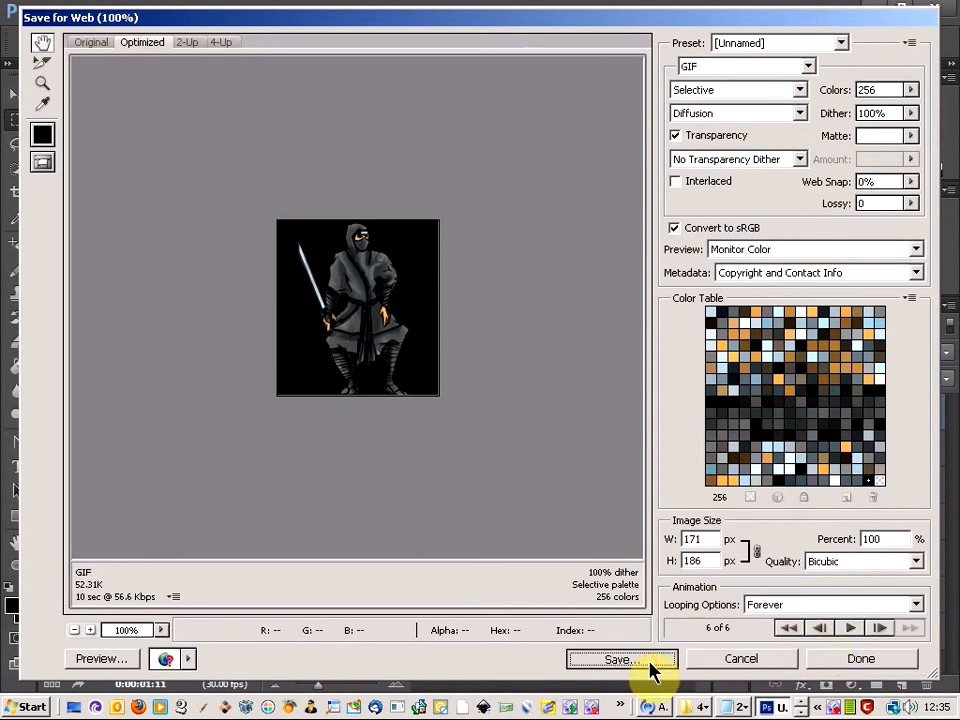
pyautogui.click(620, 659)
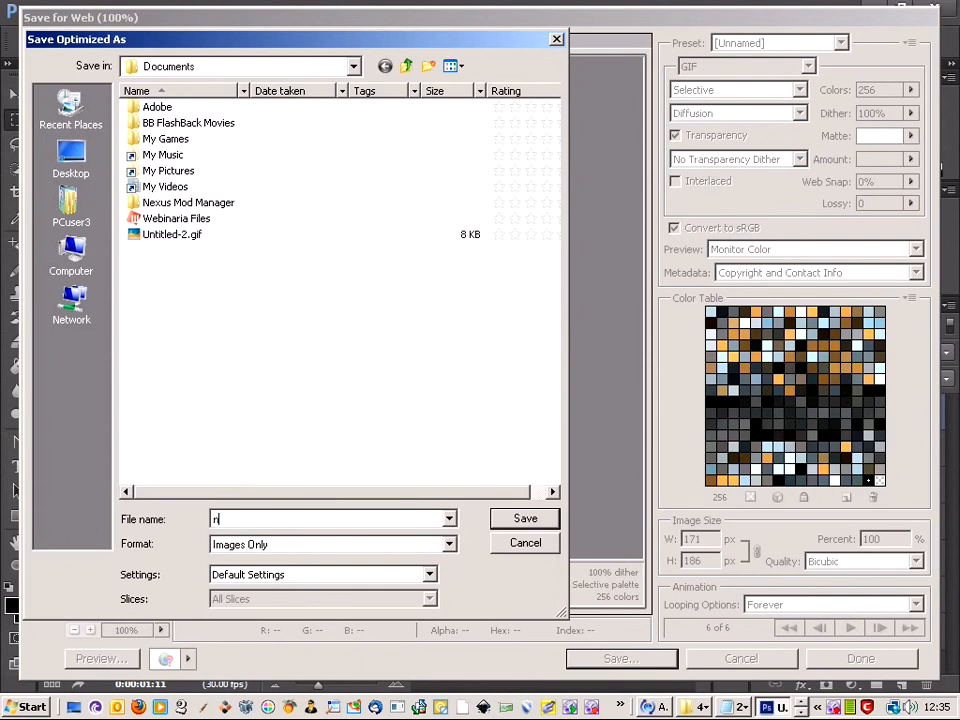
pyautogui.write('inja')
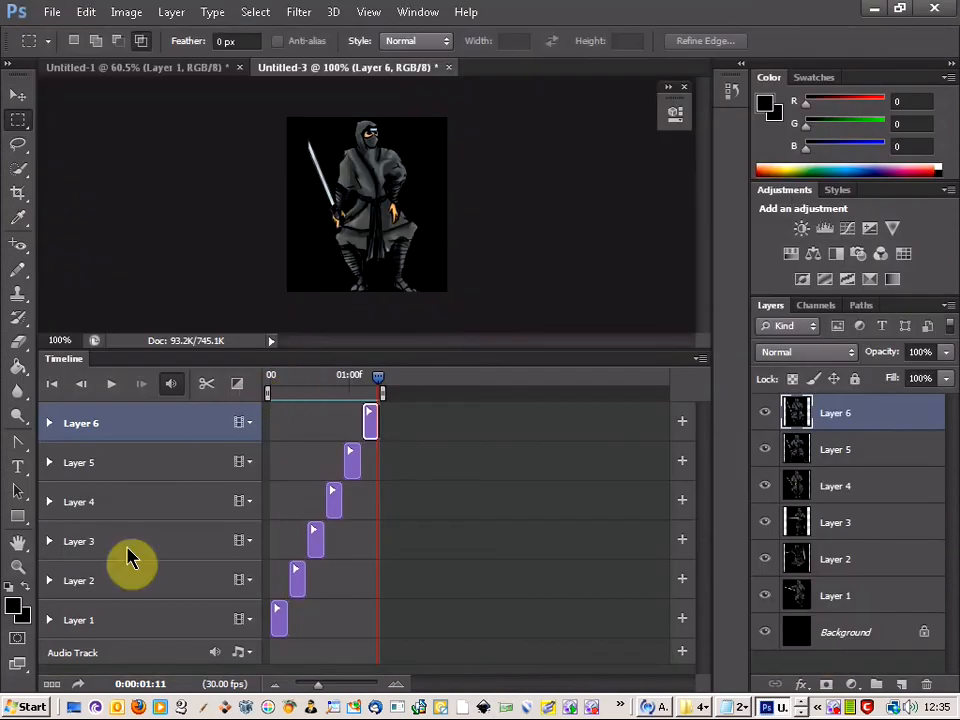
# Open the Documents folder, then bring up the ninja sprite sheet page in Chrome.
pyautogui.click(29, 707)
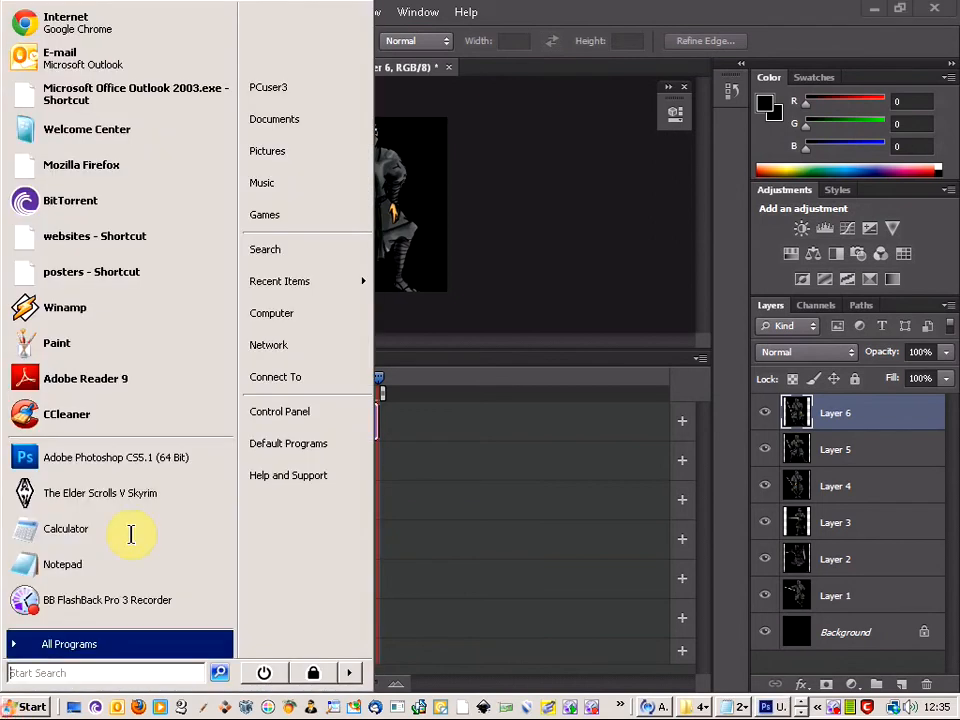
pyautogui.moveTo(290, 119)
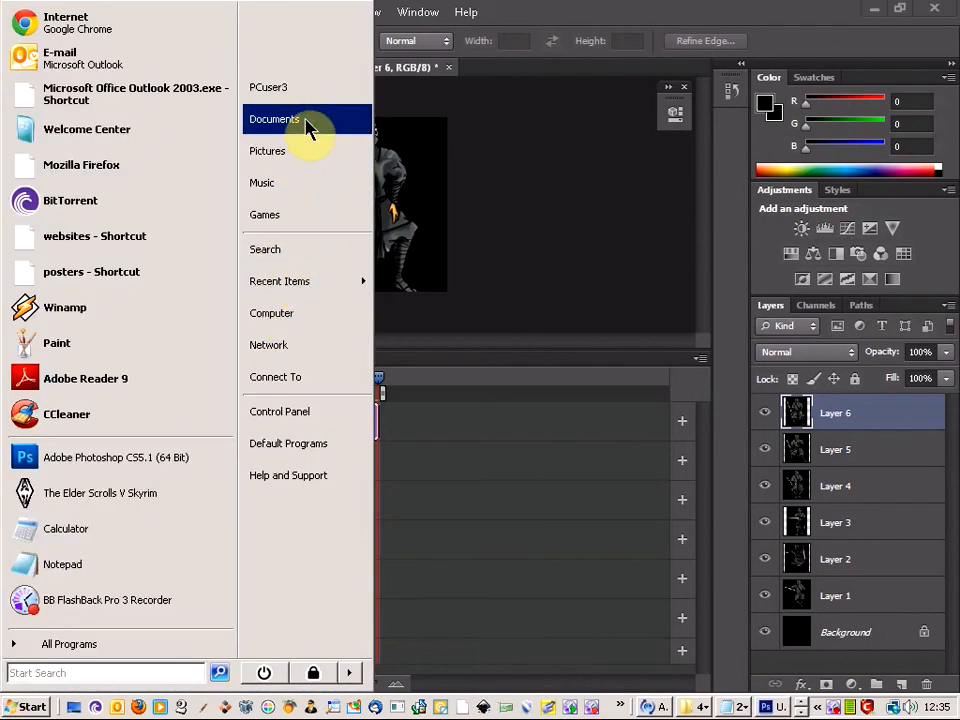
pyautogui.click(274, 119)
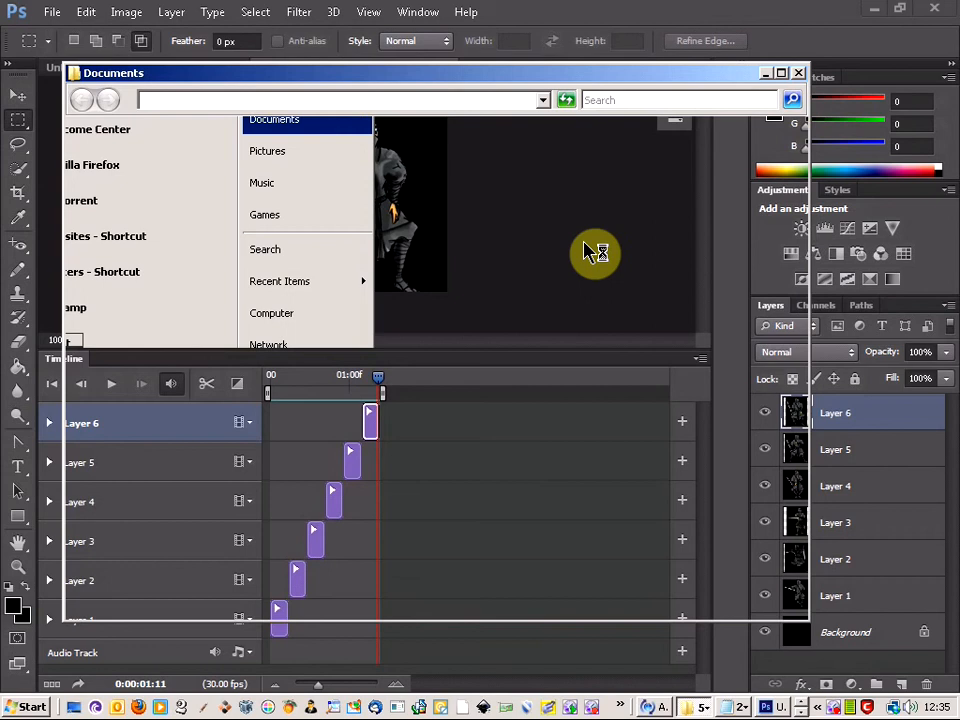
pyautogui.click(267, 151)
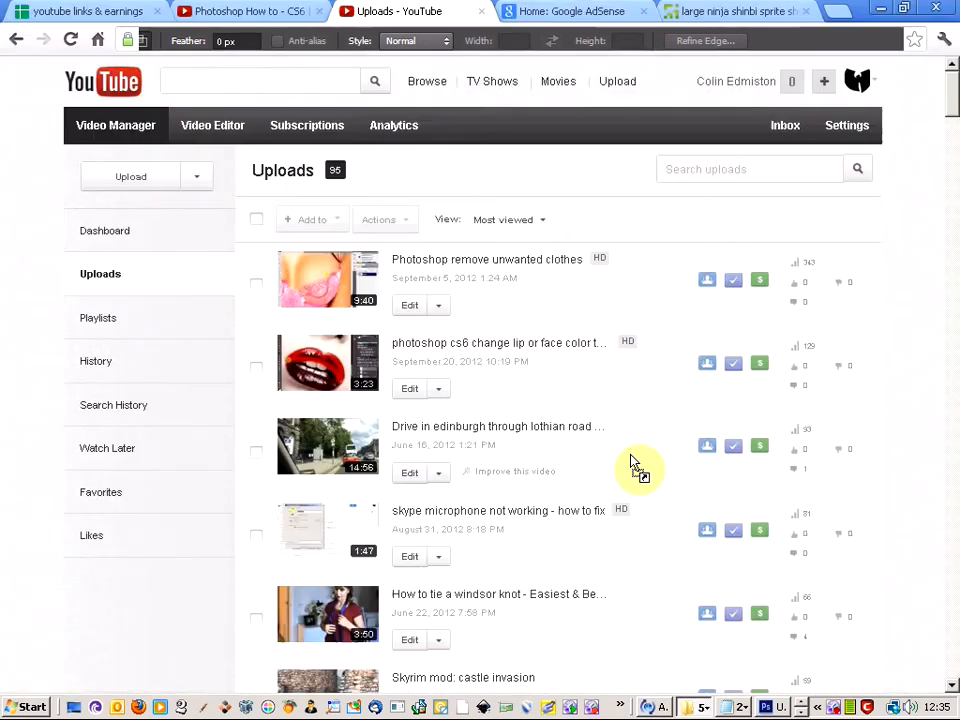
pyautogui.click(740, 11)
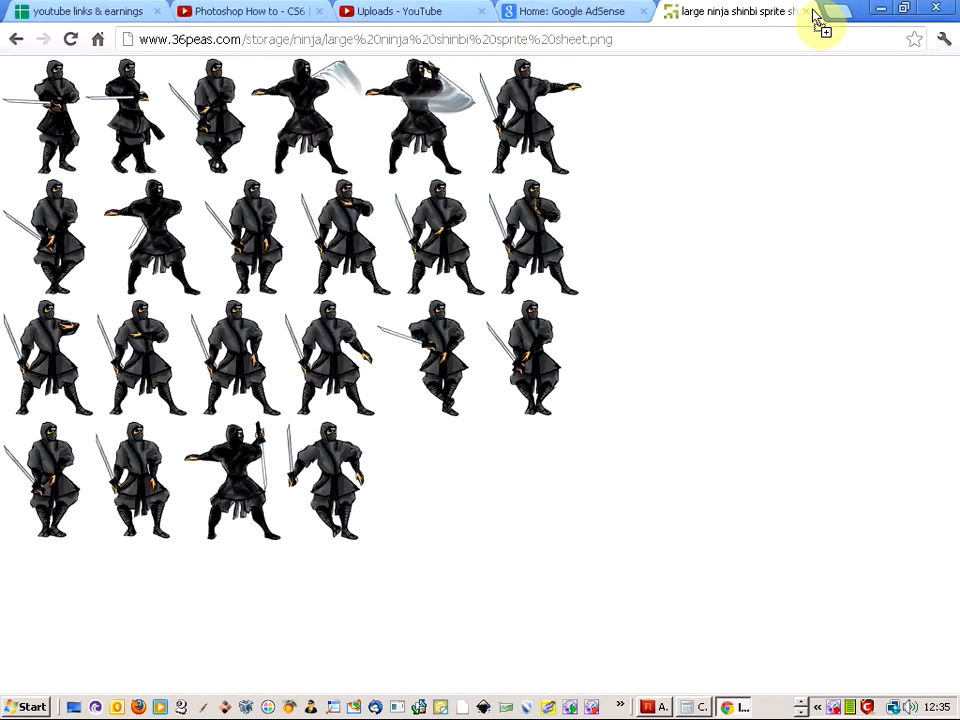